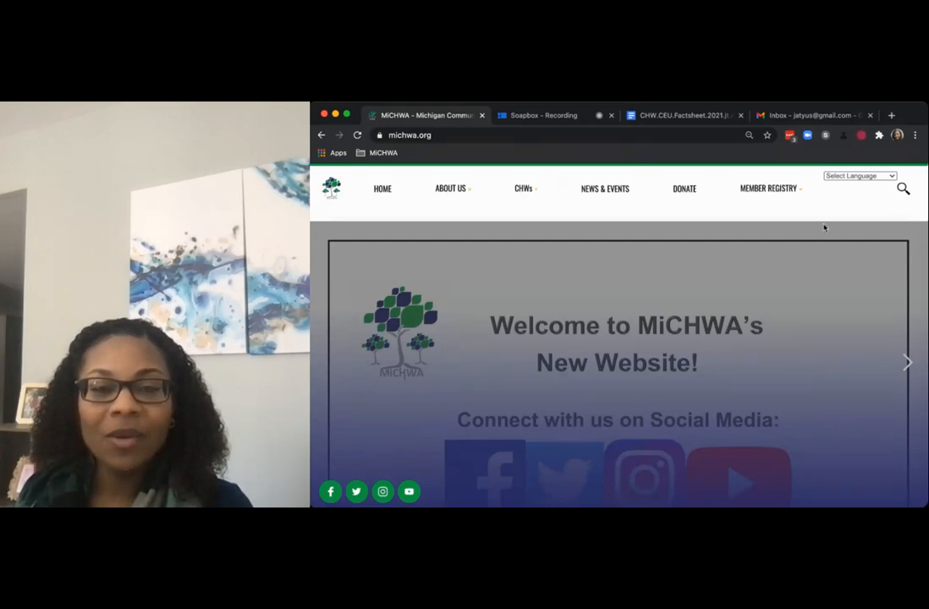
# - Open Member Registry login and submit the member email and password
pyautogui.click(769, 188)
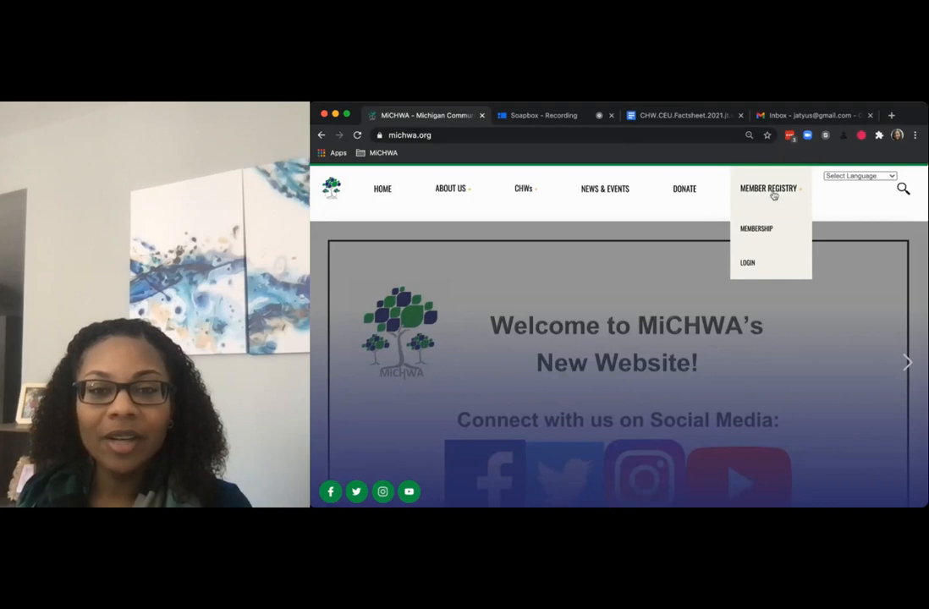
pyautogui.moveTo(775, 202)
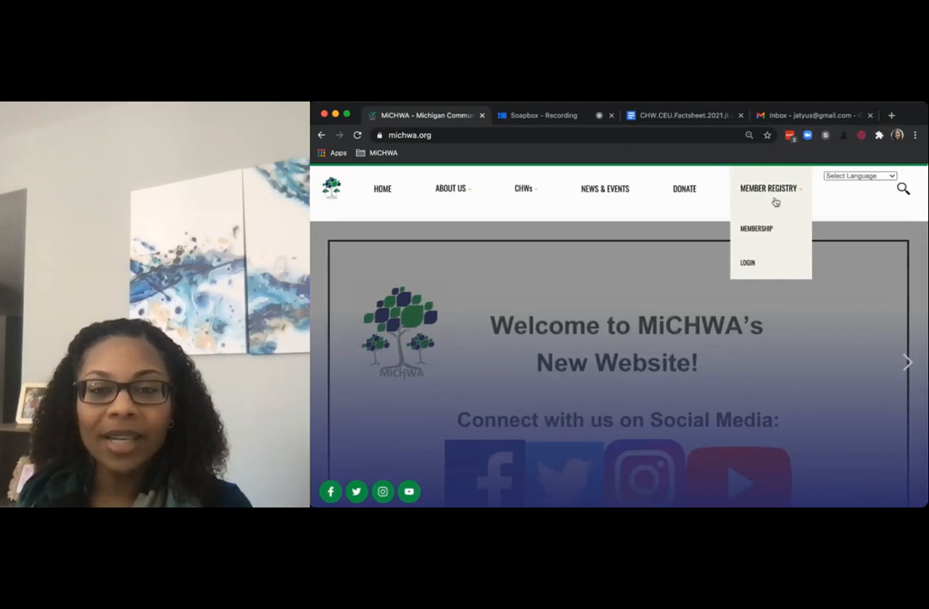
pyautogui.click(747, 262)
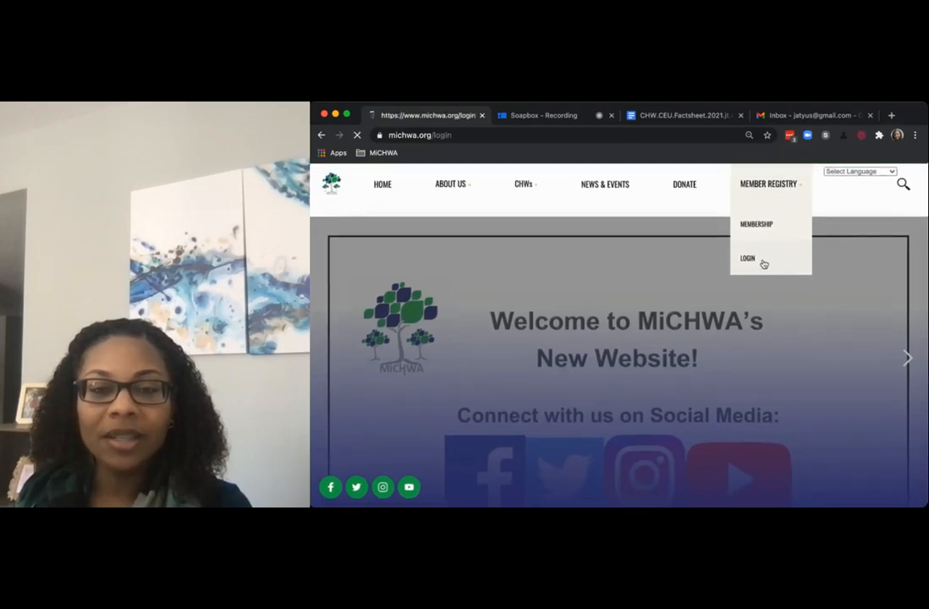
pyautogui.click(747, 257)
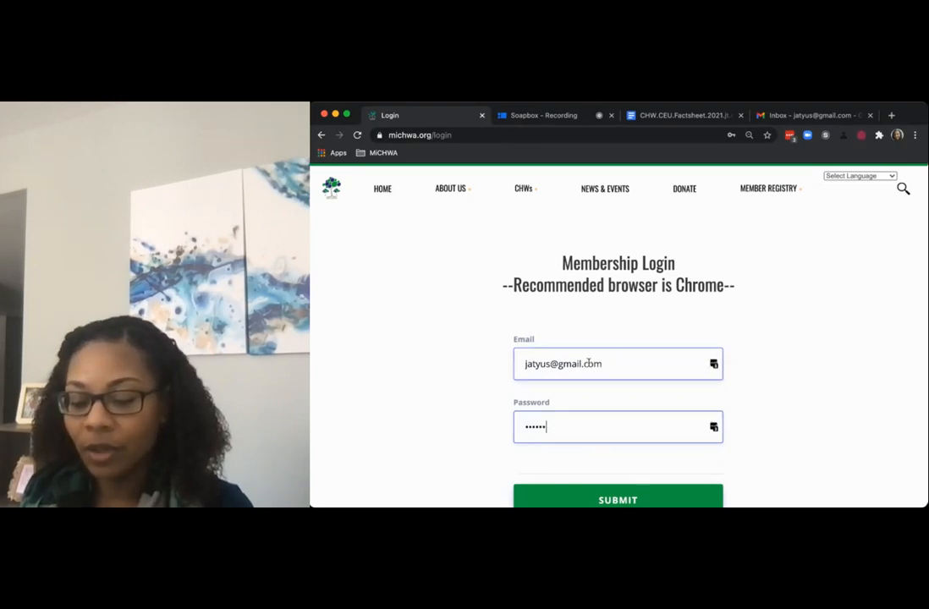
pyautogui.click(618, 499)
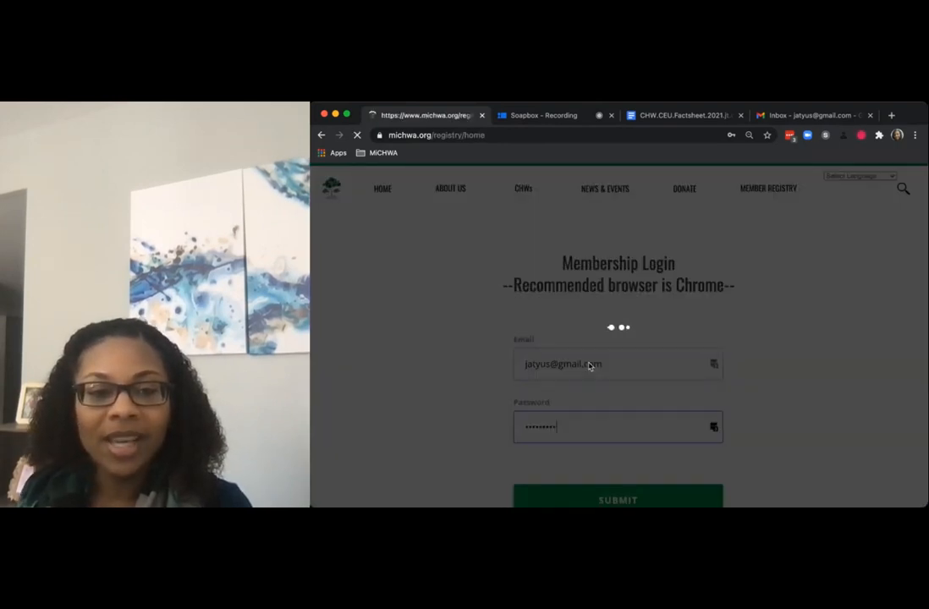
# - Open My Account, keep Oakland as the county, and go to the Upload CEU form
pyautogui.click(617, 498)
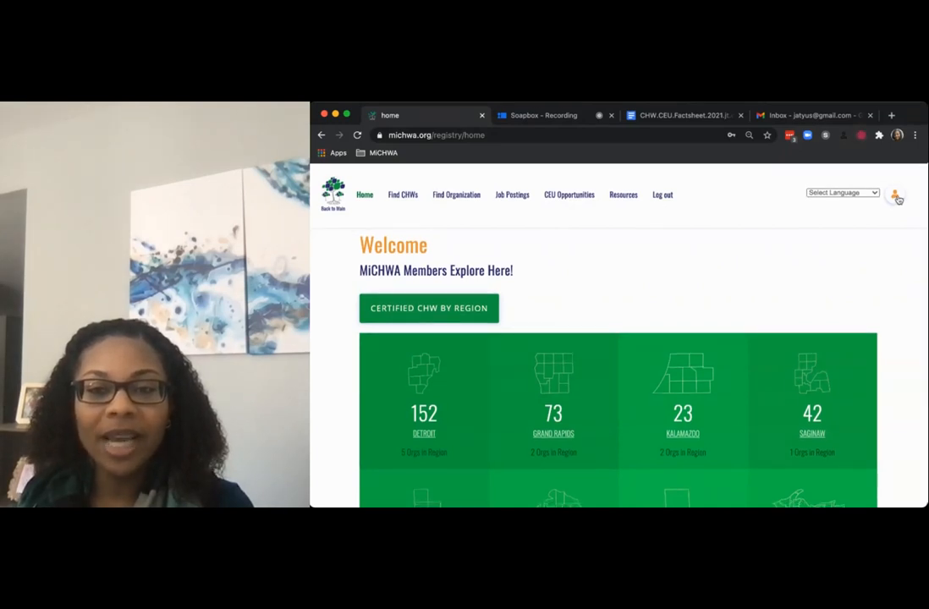
pyautogui.click(896, 196)
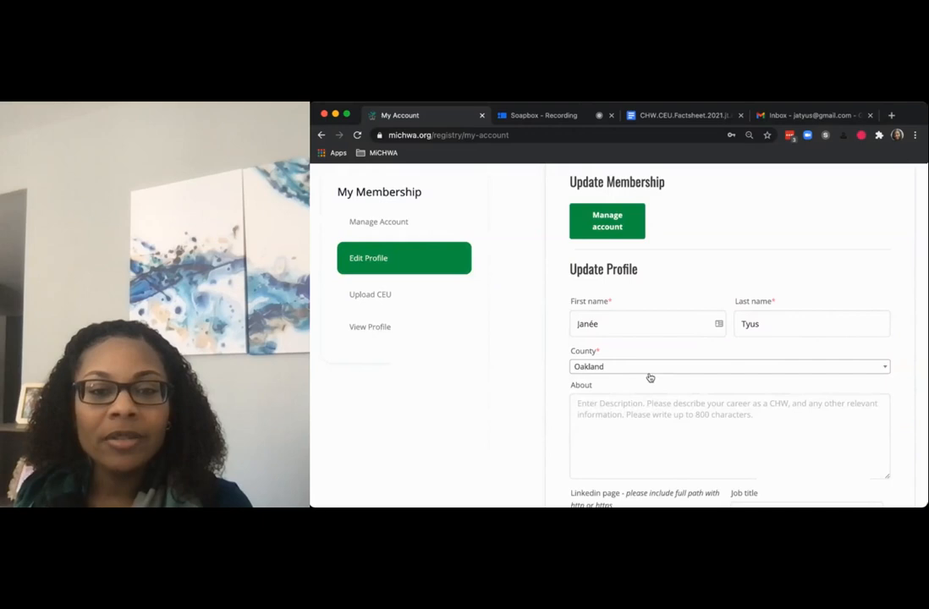
pyautogui.moveTo(621, 375)
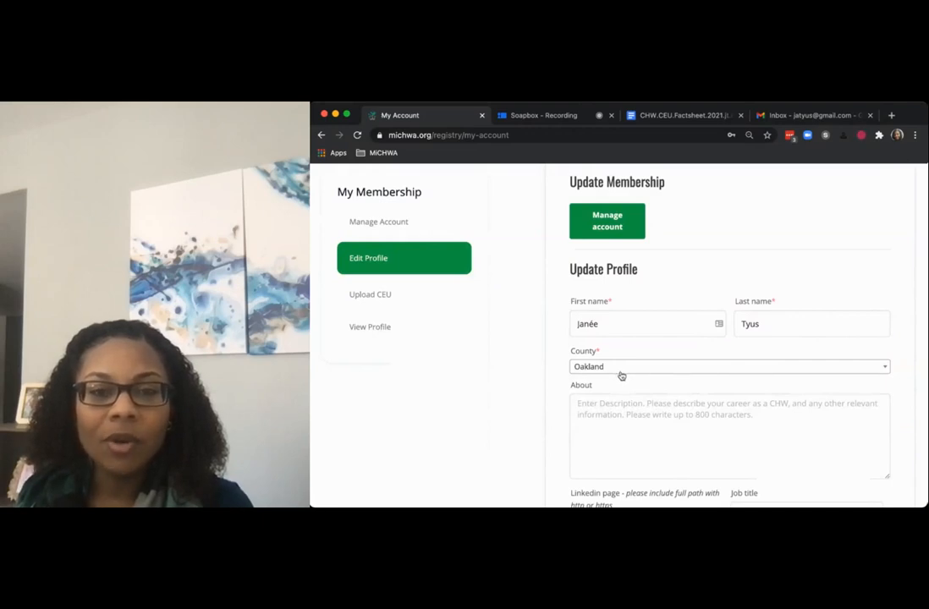
pyautogui.click(728, 365)
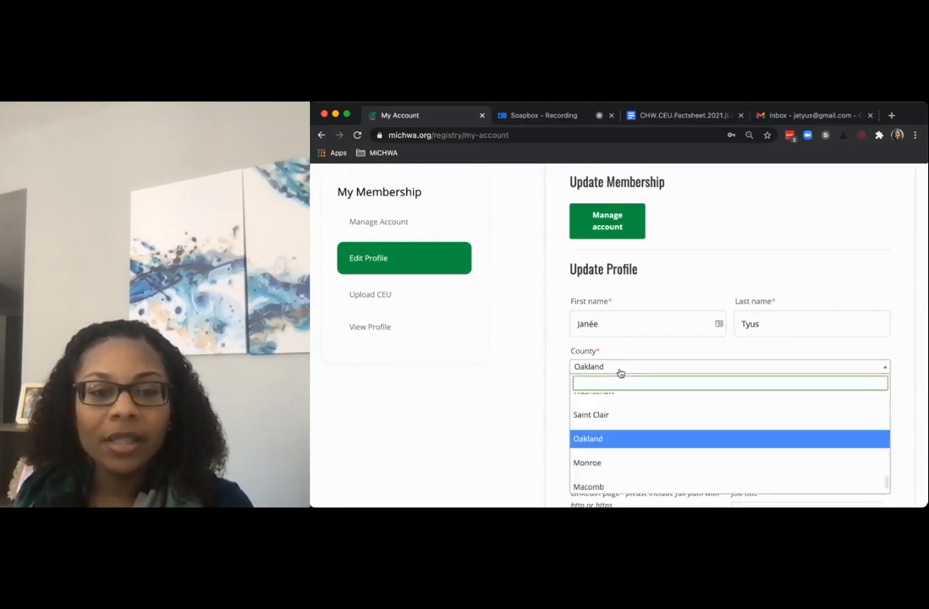
pyautogui.click(587, 438)
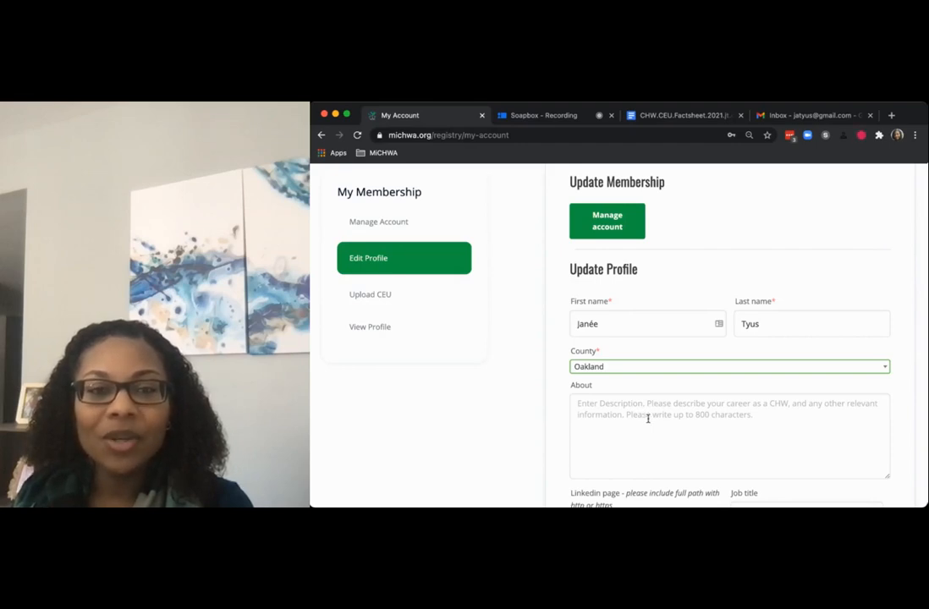
pyautogui.moveTo(398, 376)
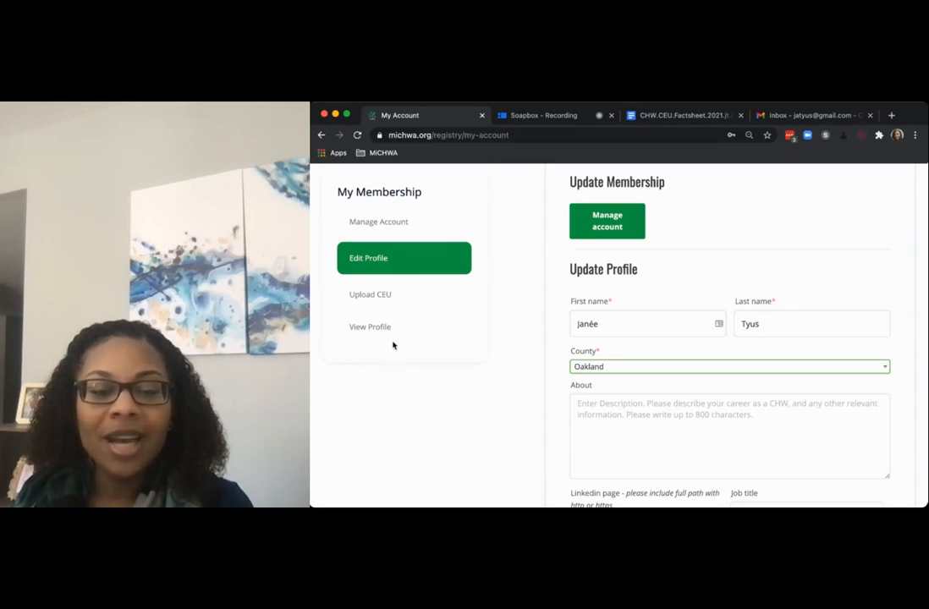
pyautogui.click(369, 294)
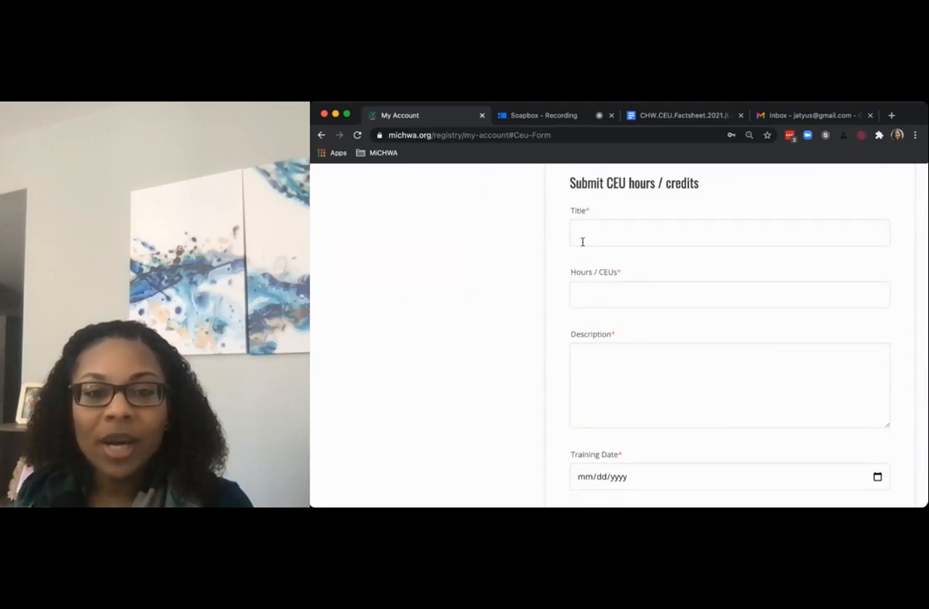
# - Fill the CEU form: 'MiCHWA Annual Meeting 2020', 4 hours, description 'MiCWH', date 10/22/2020, proof attached
pyautogui.write('MiCHWA Annual Meeting 2020')
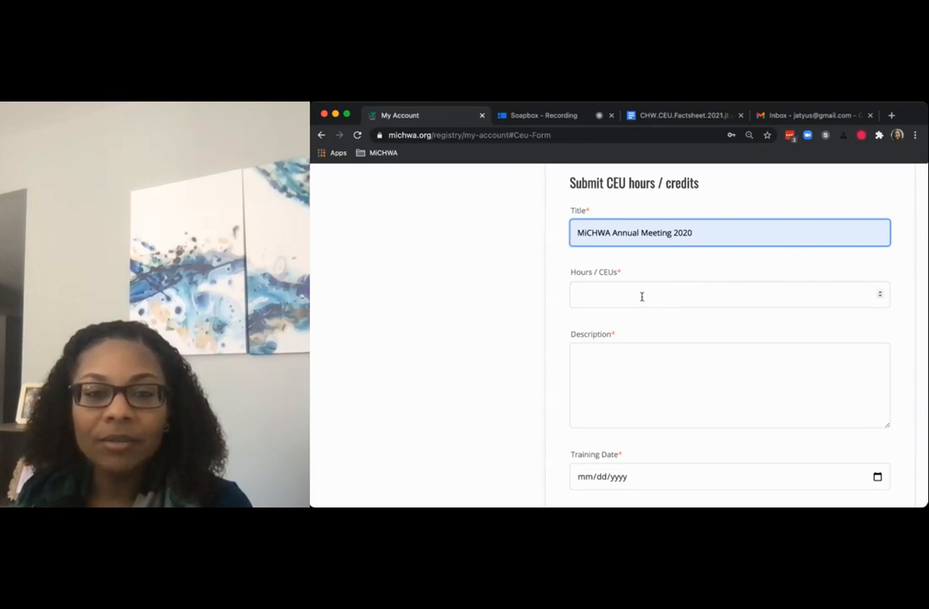
pyautogui.write('4')
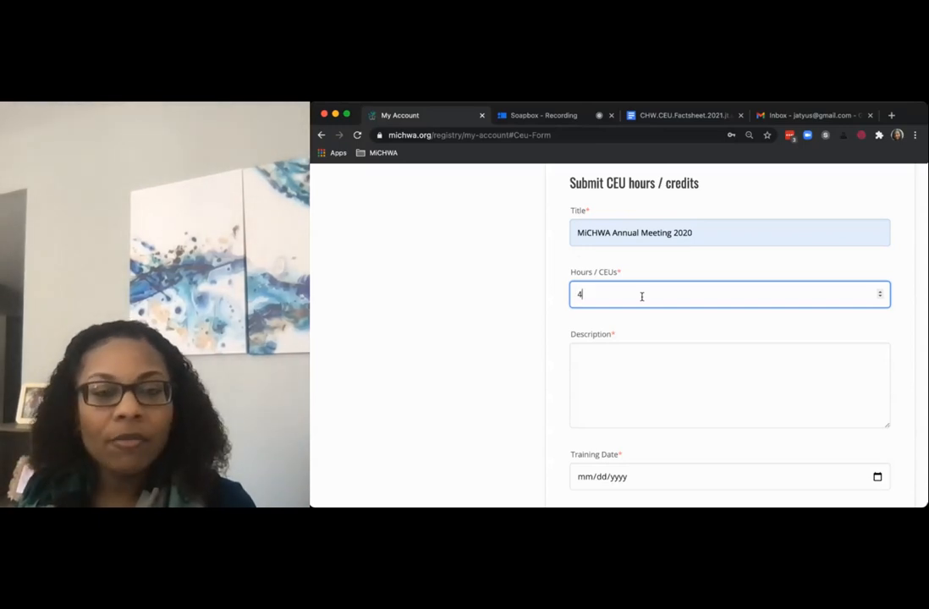
pyautogui.click(730, 385)
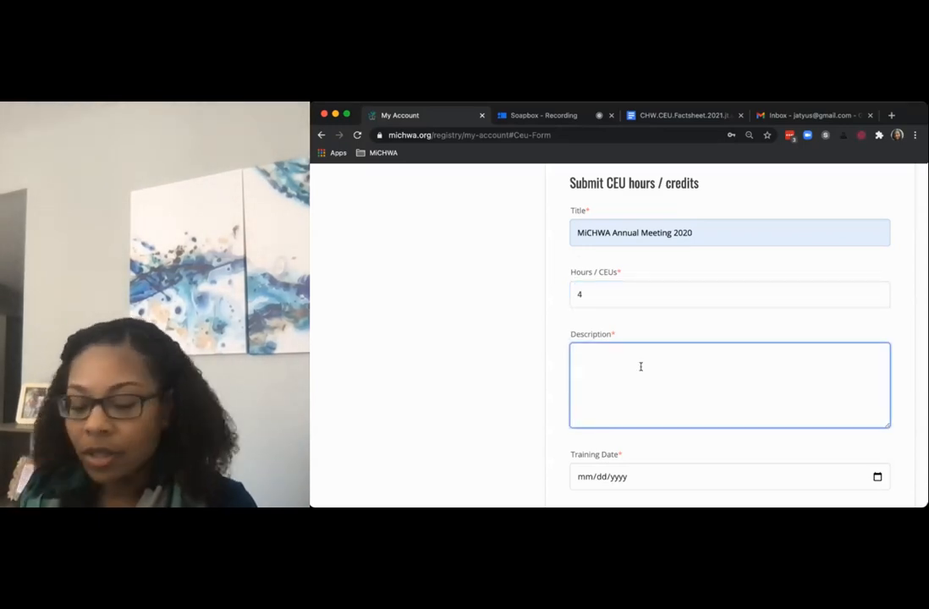
pyautogui.write('MiCWH')
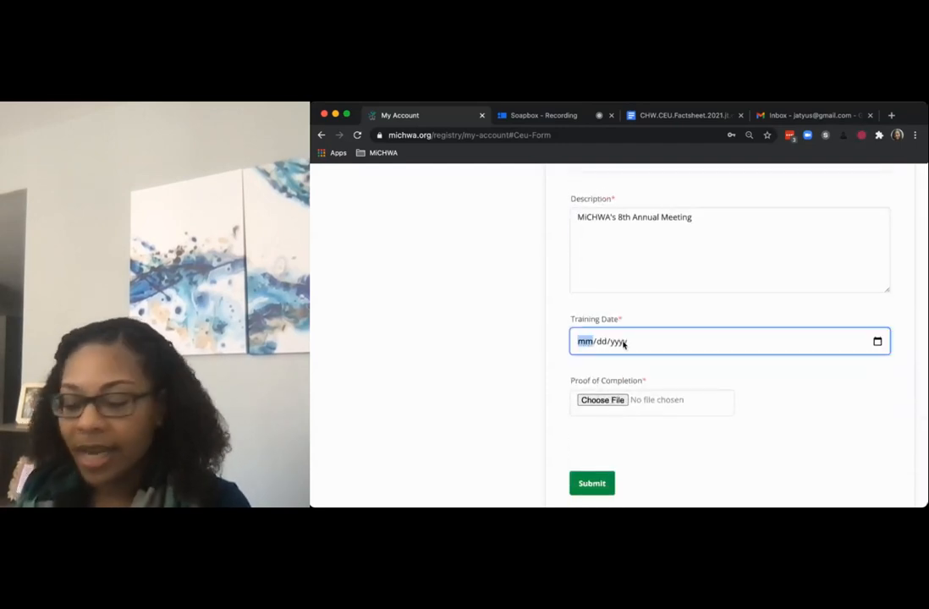
pyautogui.write('10/22/')
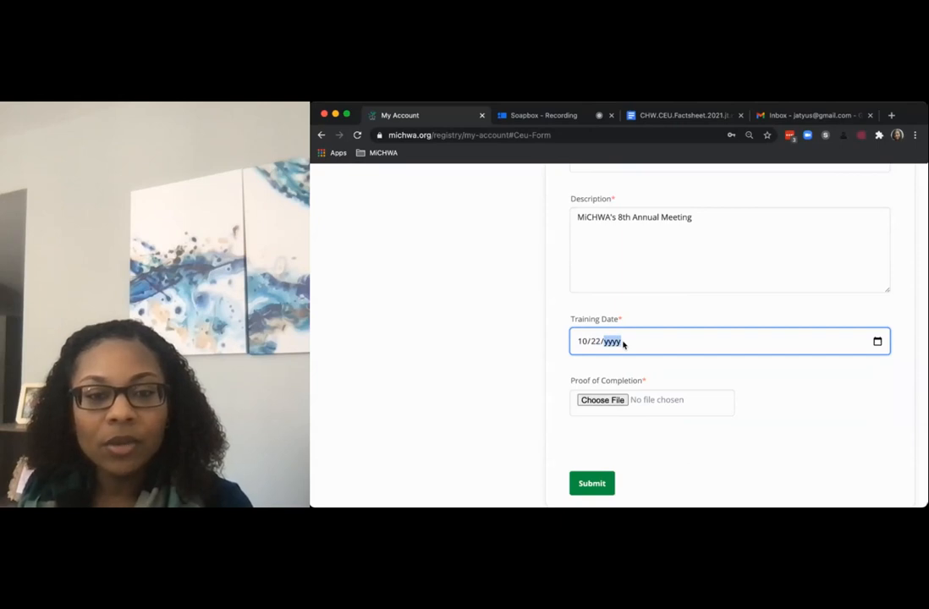
pyautogui.write('2020')
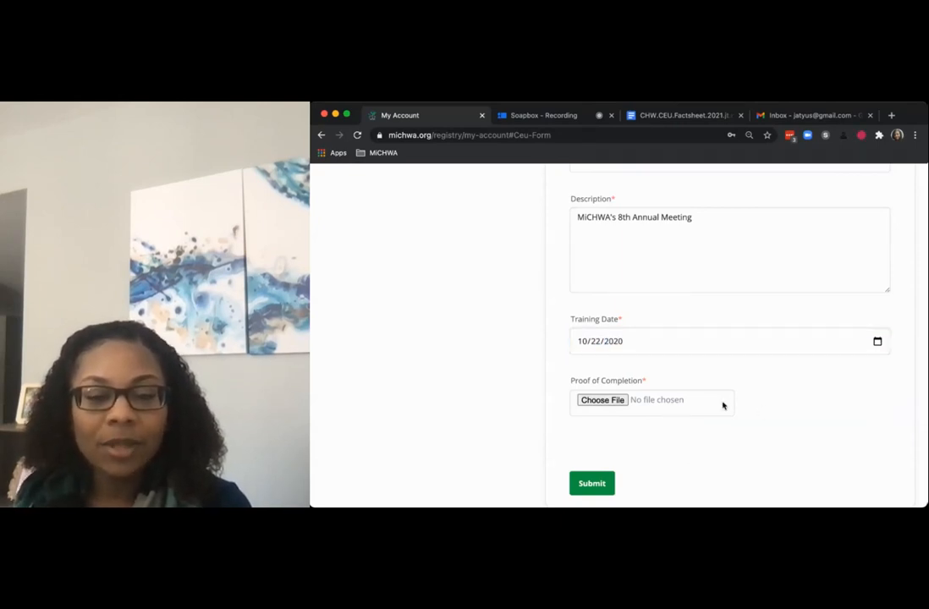
pyautogui.scroll(-3)
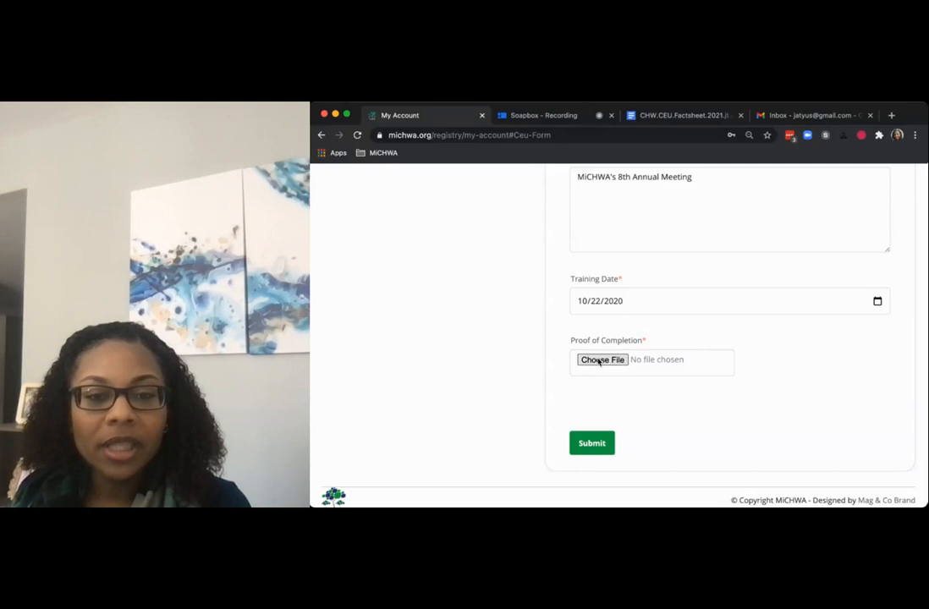
pyautogui.click(601, 359)
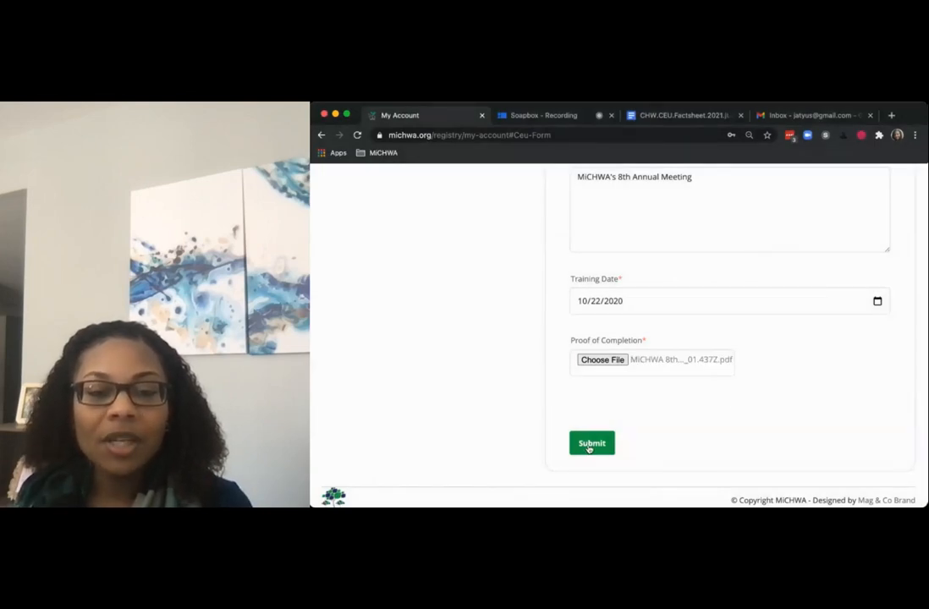
# - Submit the CEU entry, confirm the form cleared, and check the inbox for confirmation
pyautogui.click(591, 443)
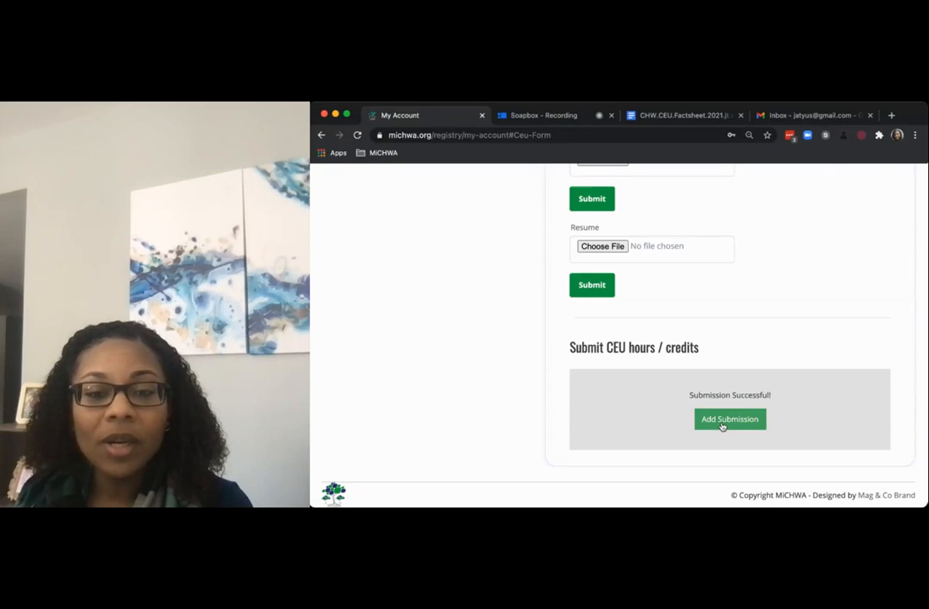
pyautogui.click(730, 419)
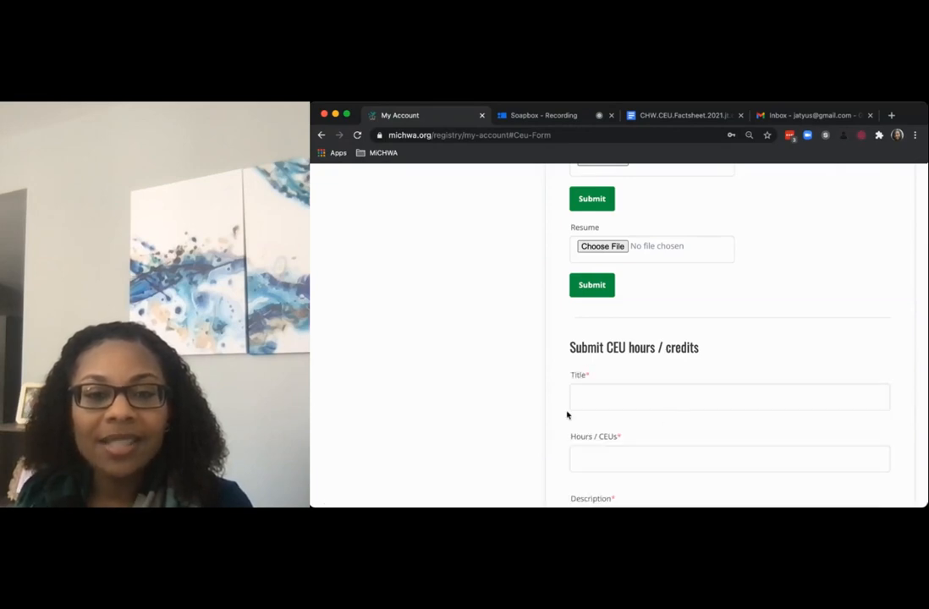
pyautogui.scroll(-3)
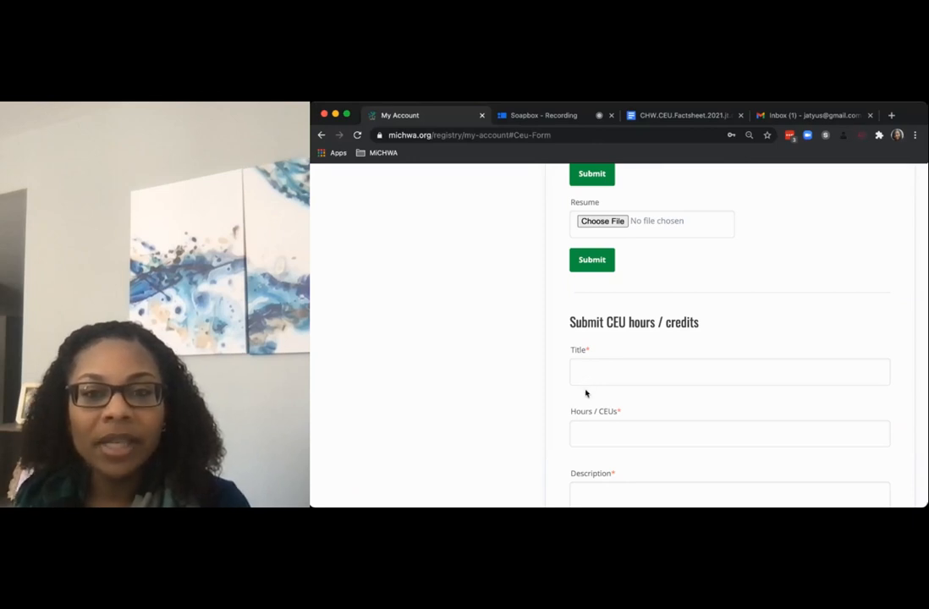
pyautogui.click(812, 115)
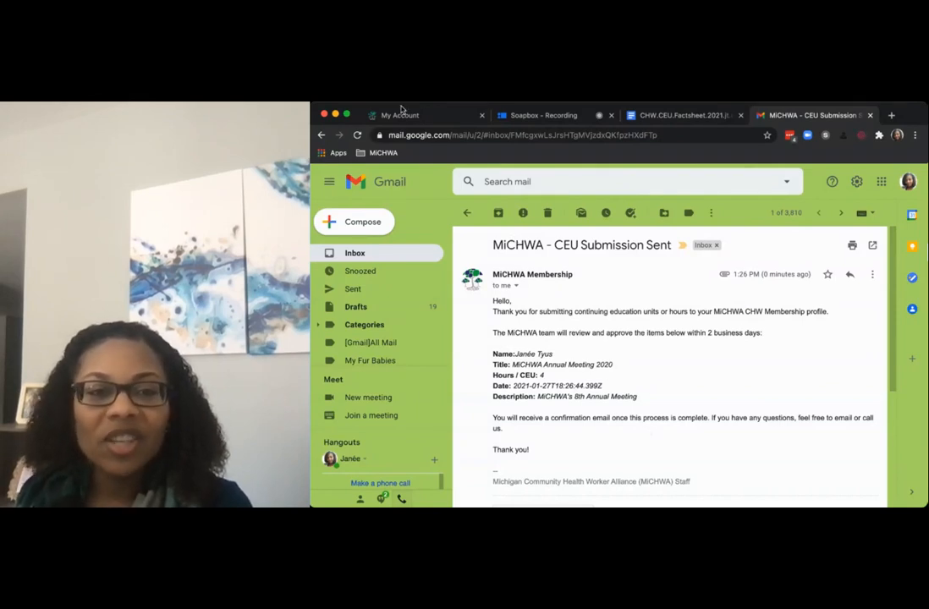
# - Enter a 6-hour Spectrum CHW Conference CEU described as the 13th Annual CHW Conference, dated 08/01
pyautogui.click(399, 115)
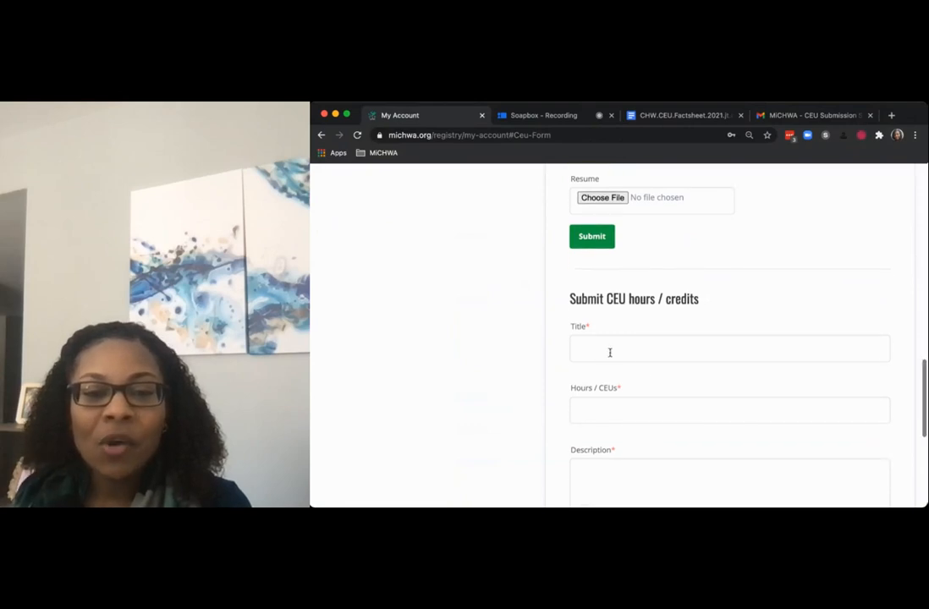
pyautogui.click(729, 322)
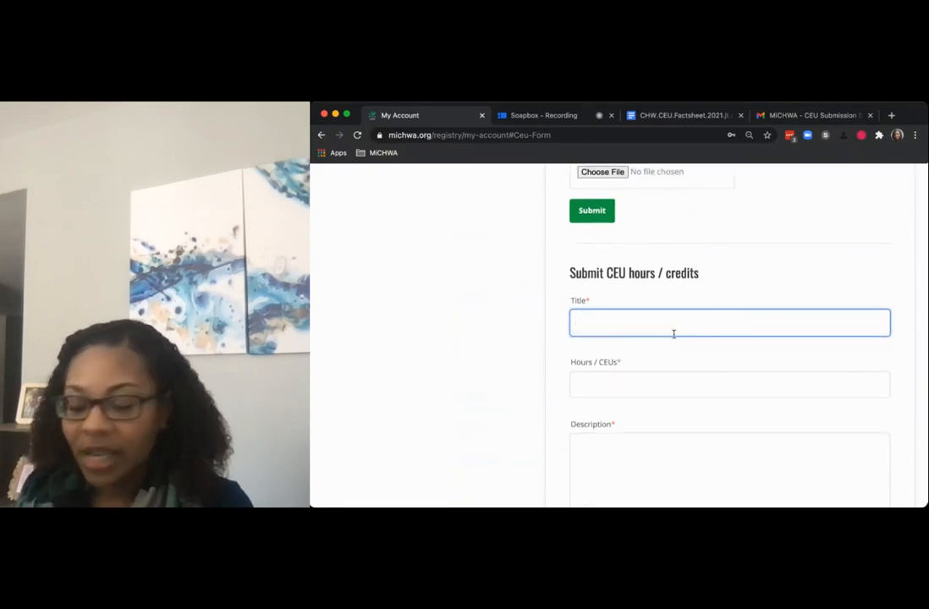
pyautogui.write('C')
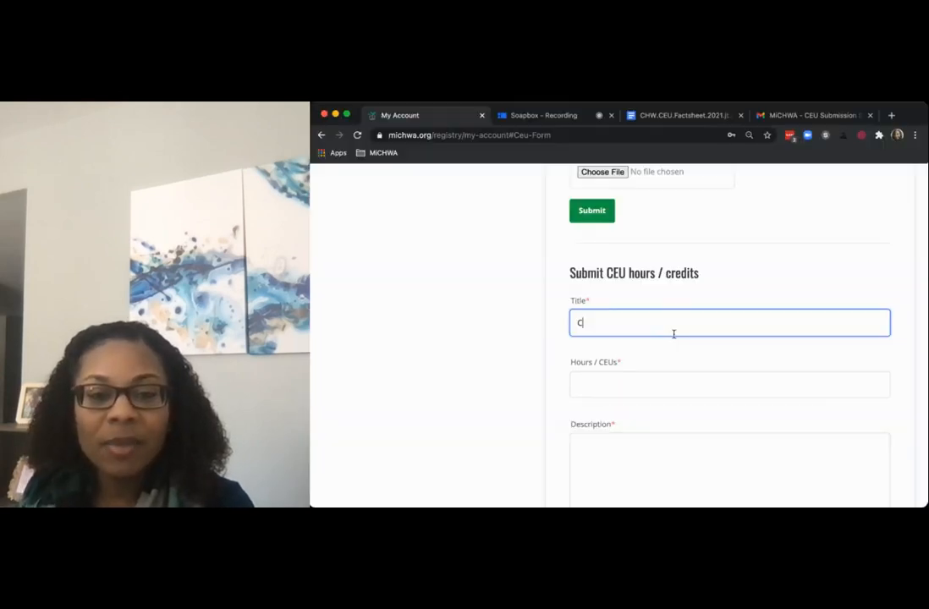
pyautogui.write('Spectrum CHW Conference')
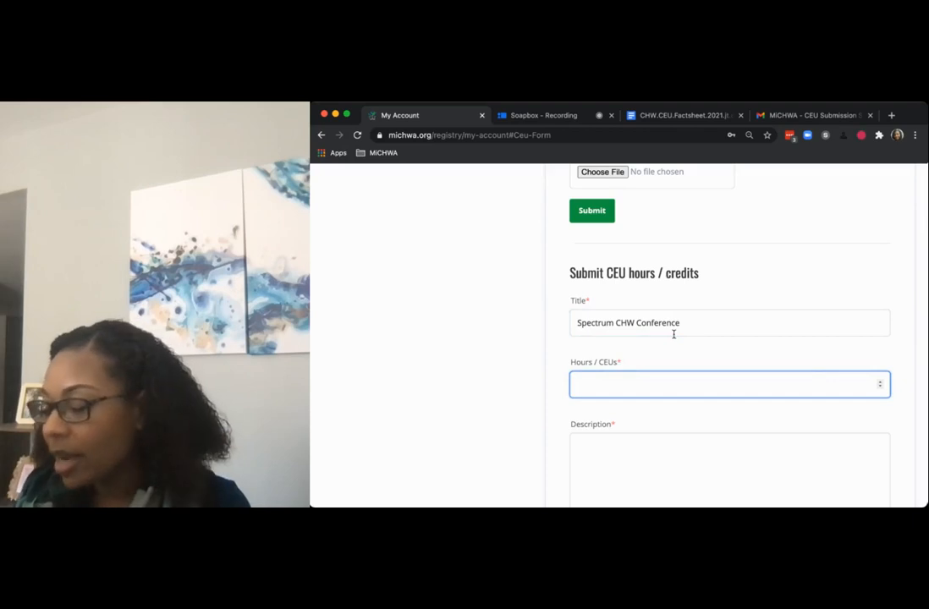
pyautogui.write('6')
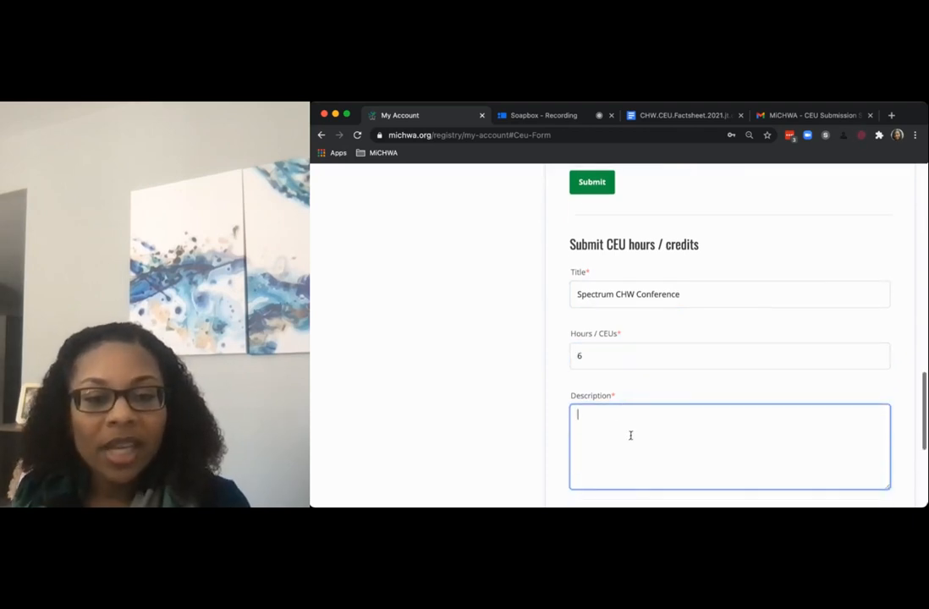
pyautogui.write('13th Annual C')
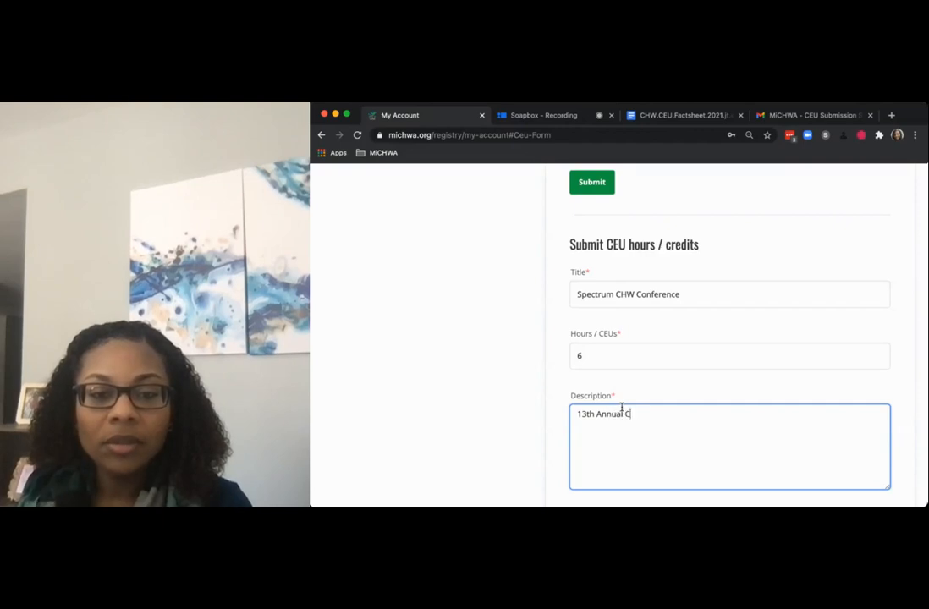
pyautogui.write('HW Conff')
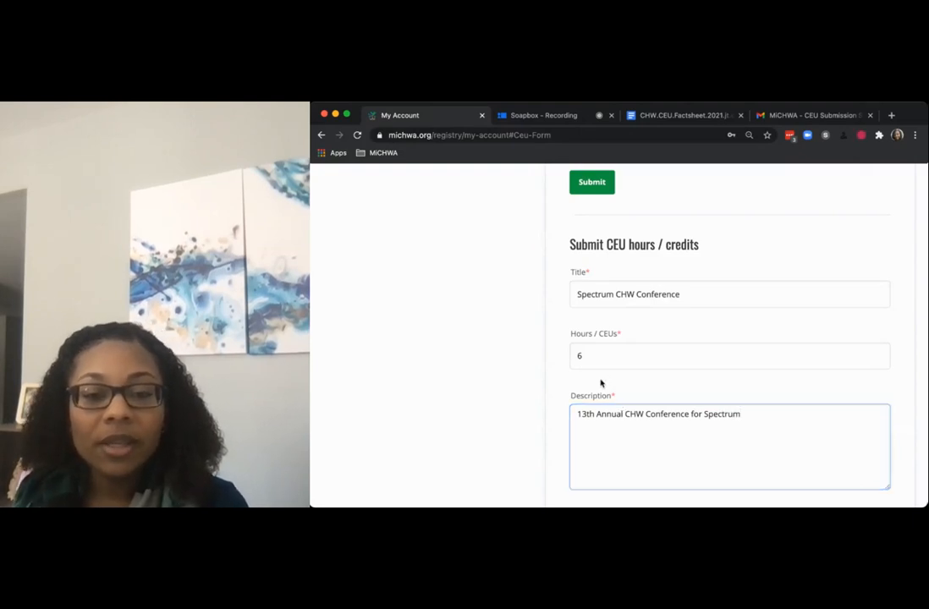
pyautogui.scroll(-3)
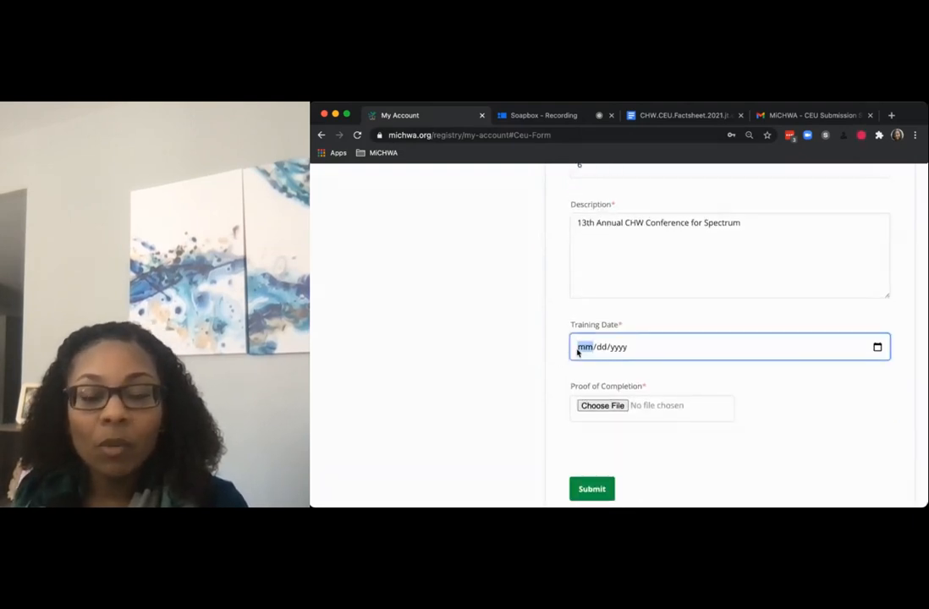
pyautogui.write('08/01')
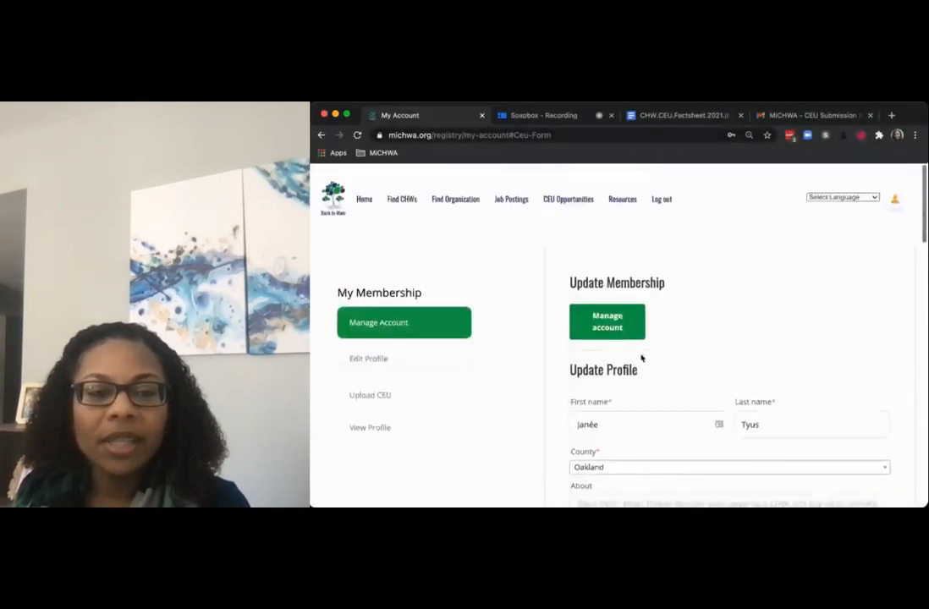
# - Open Edit Profile and look through the name, county, employer and file upload fields
pyautogui.click(404, 357)
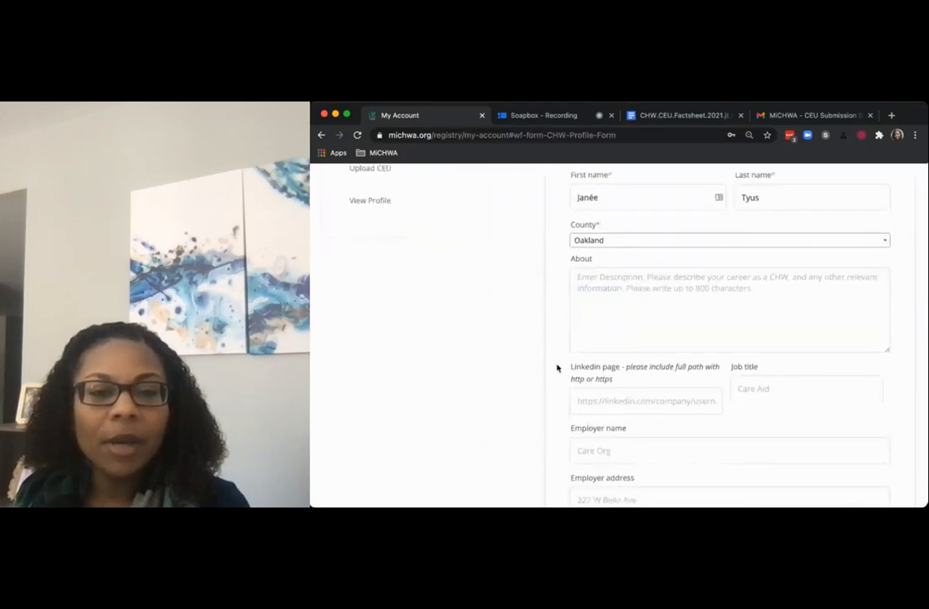
pyautogui.scroll(-3)
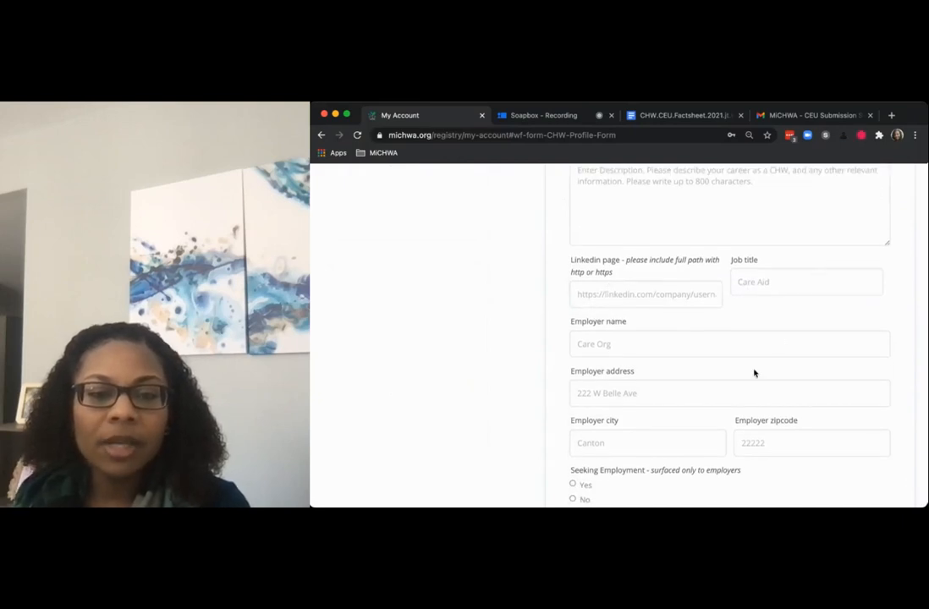
pyautogui.scroll(-3)
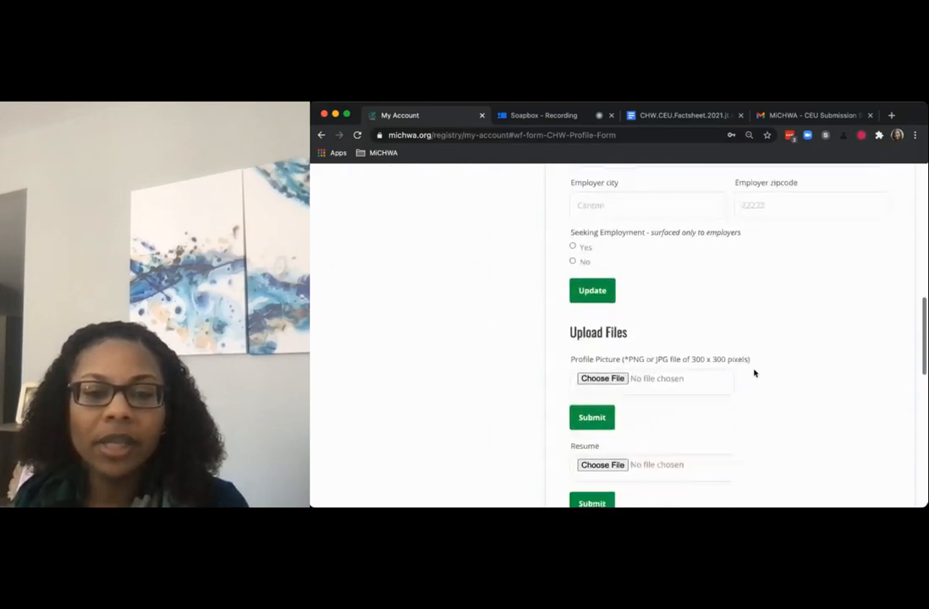
pyautogui.scroll(3)
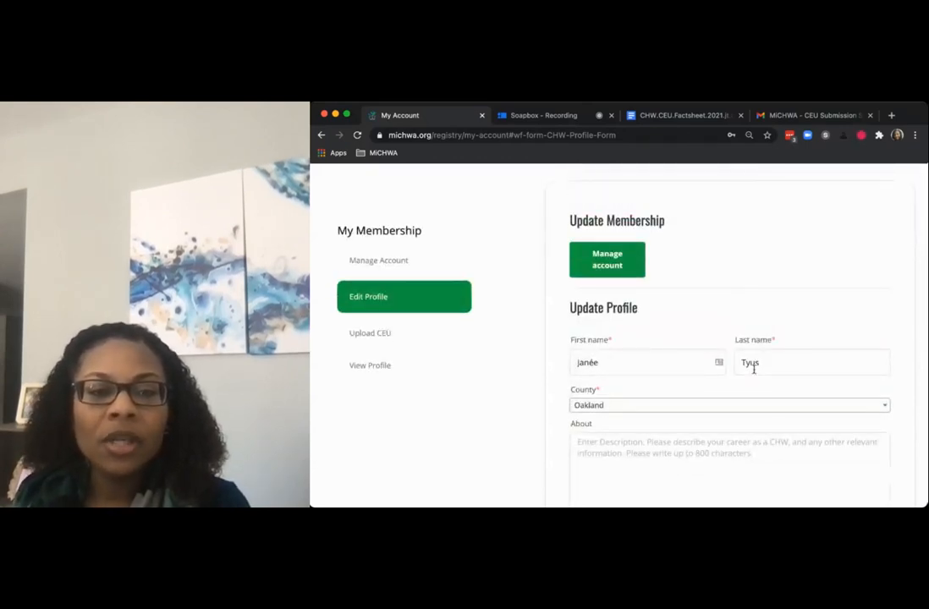
# - View the CHW Membership 12M free trial ($30, renews 11/1/2021) under Manage account
pyautogui.click(607, 260)
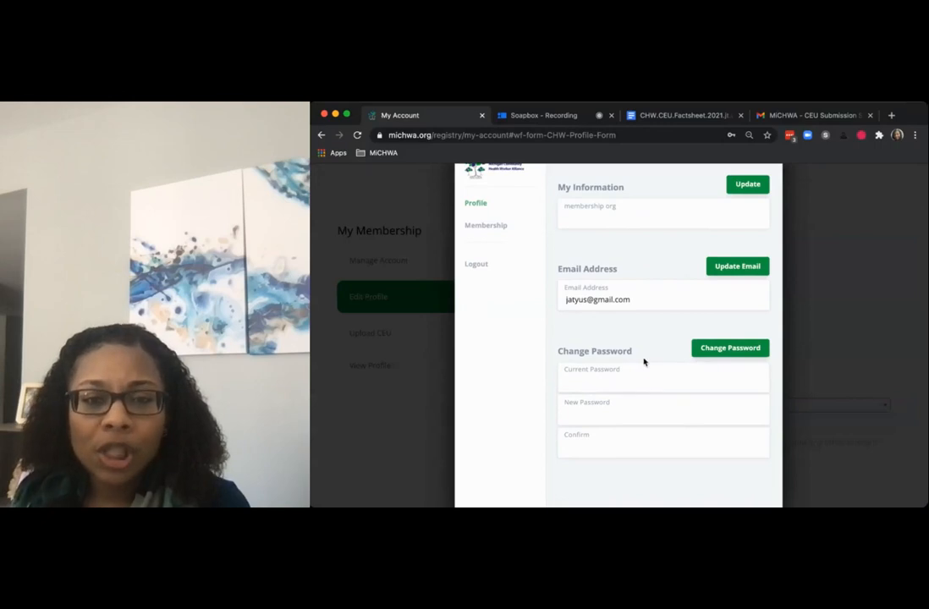
pyautogui.scroll(-3)
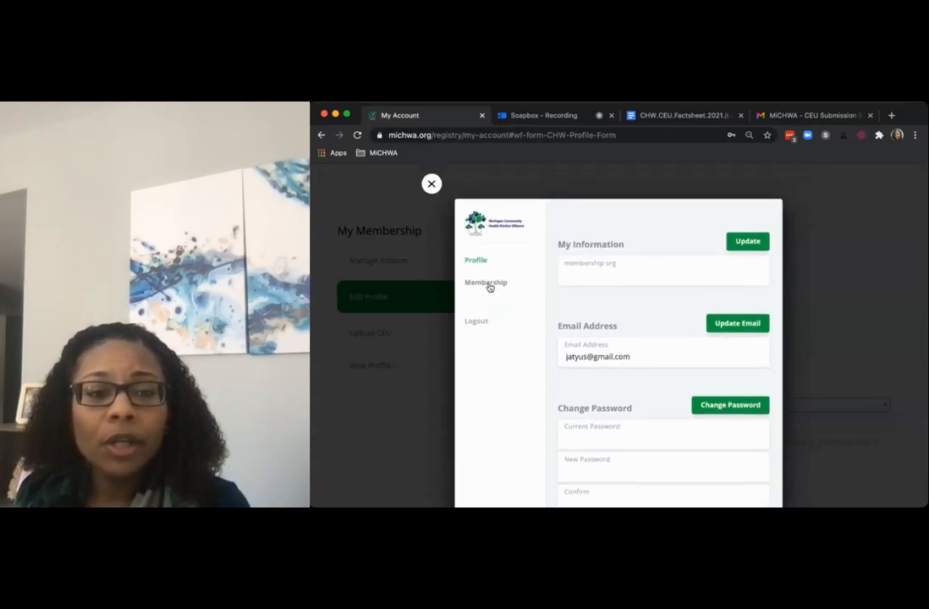
pyautogui.click(485, 283)
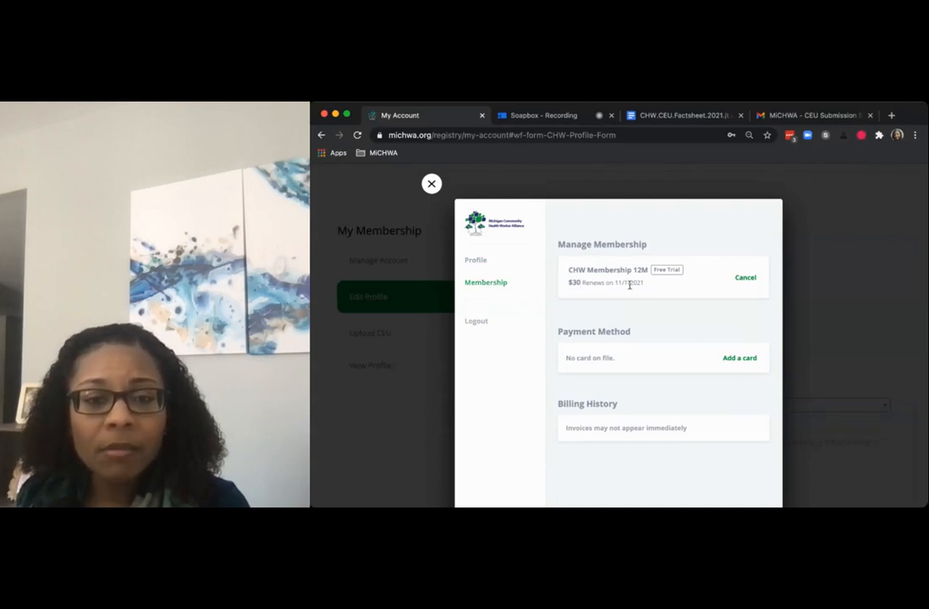
pyautogui.moveTo(633, 341)
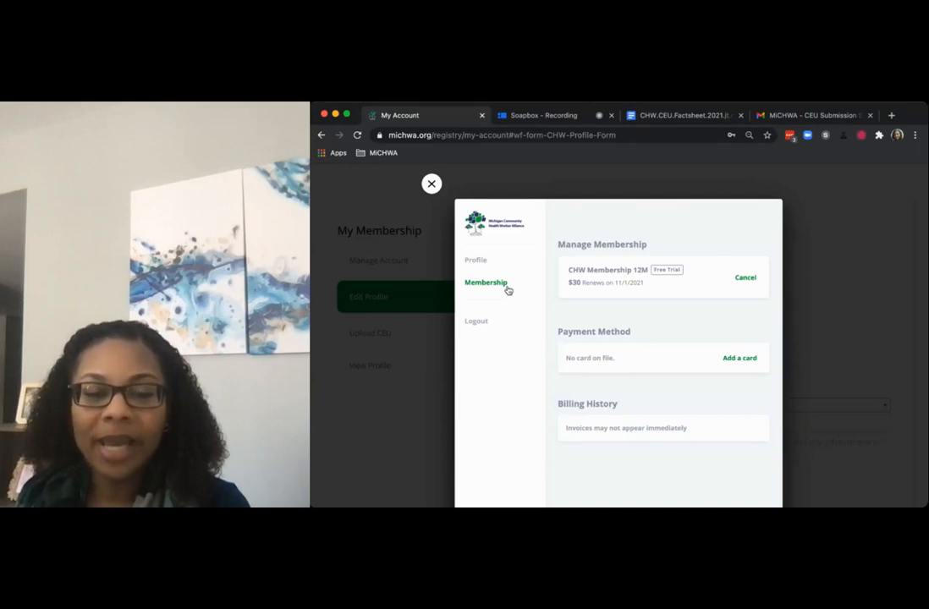
pyautogui.moveTo(720, 490)
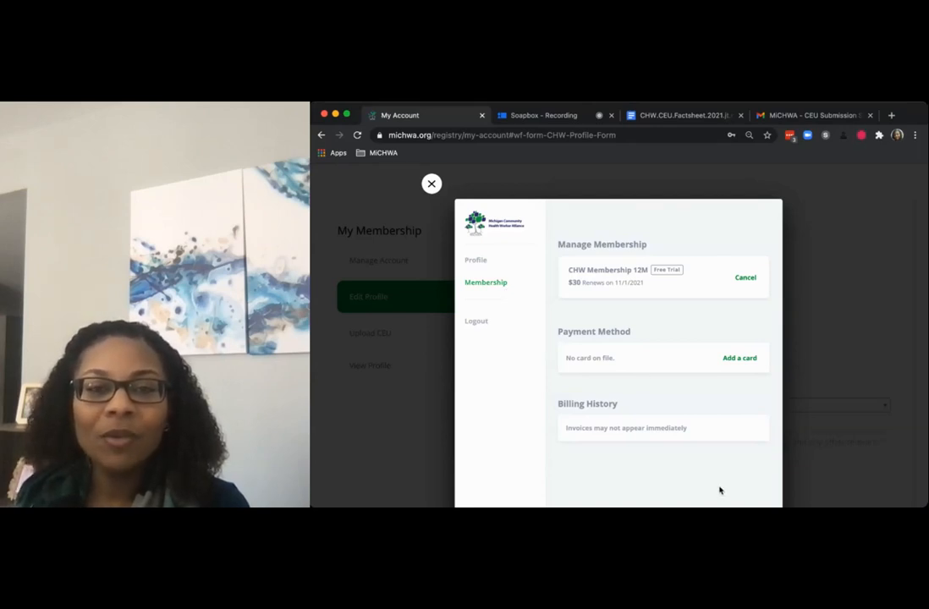